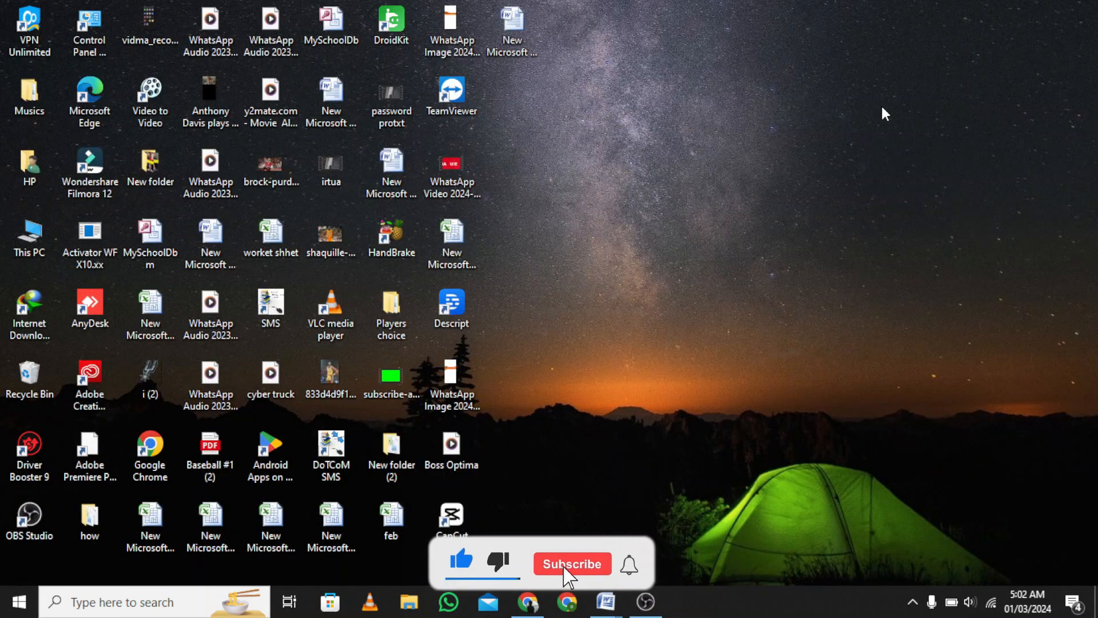
Open the Start button's quick-link menu of system tools and power options.
left_click(571, 563)
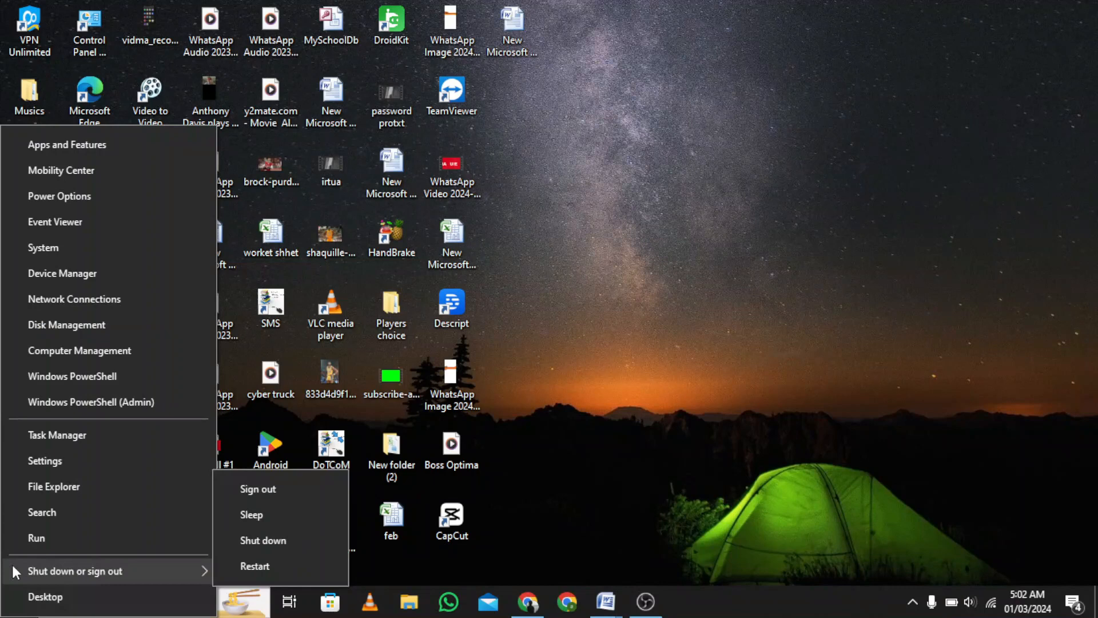
Go to Settings > System > Projecting to this PC.
left_click(45, 460)
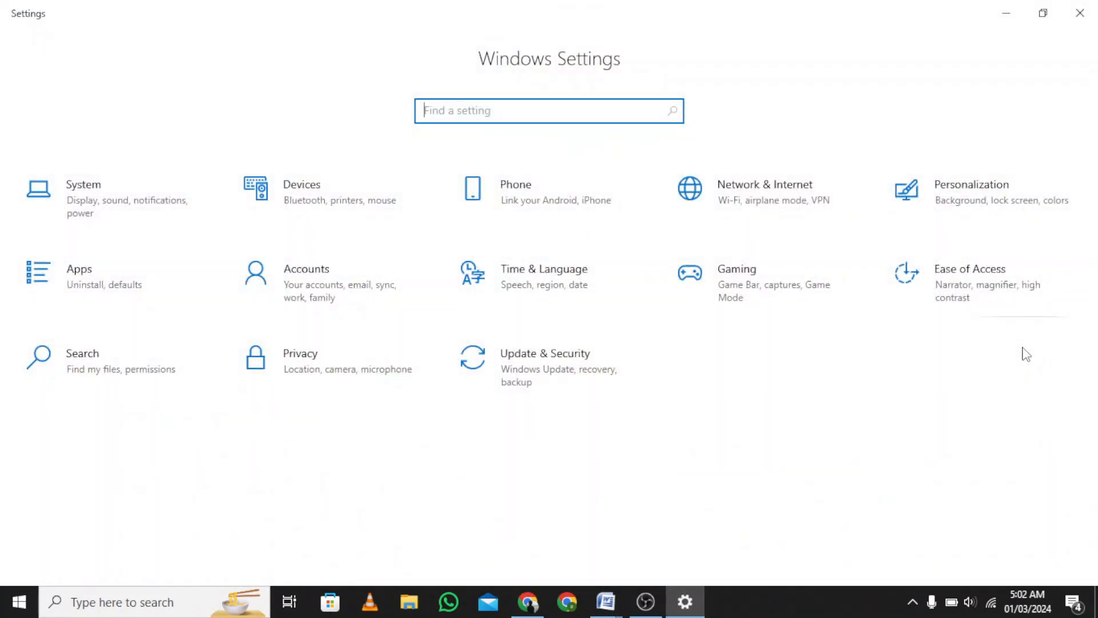
left_click(83, 184)
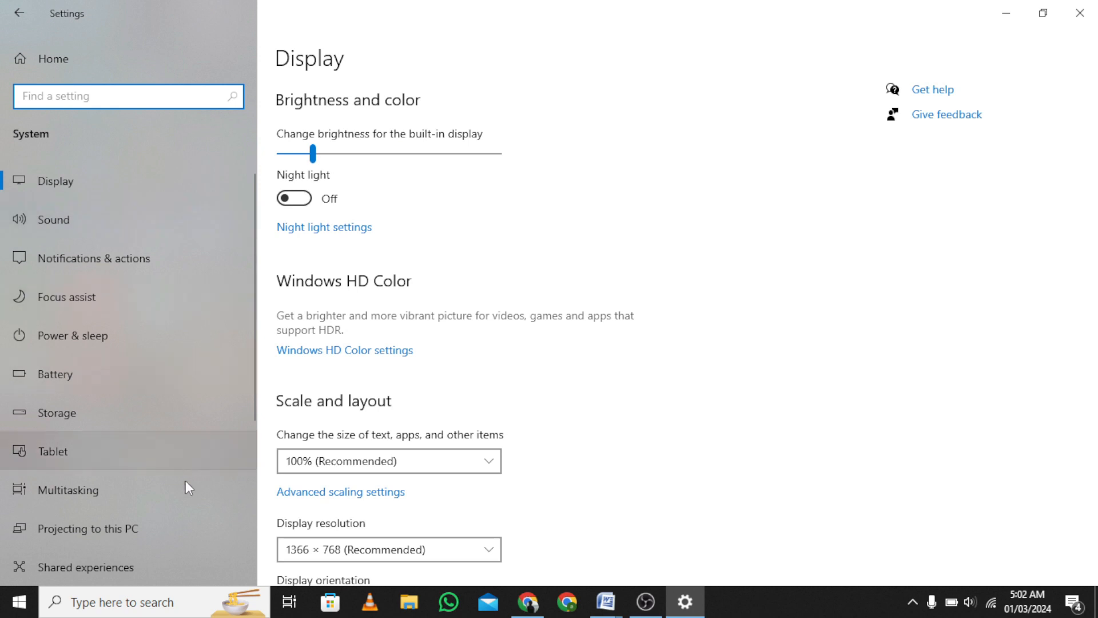
left_click(88, 529)
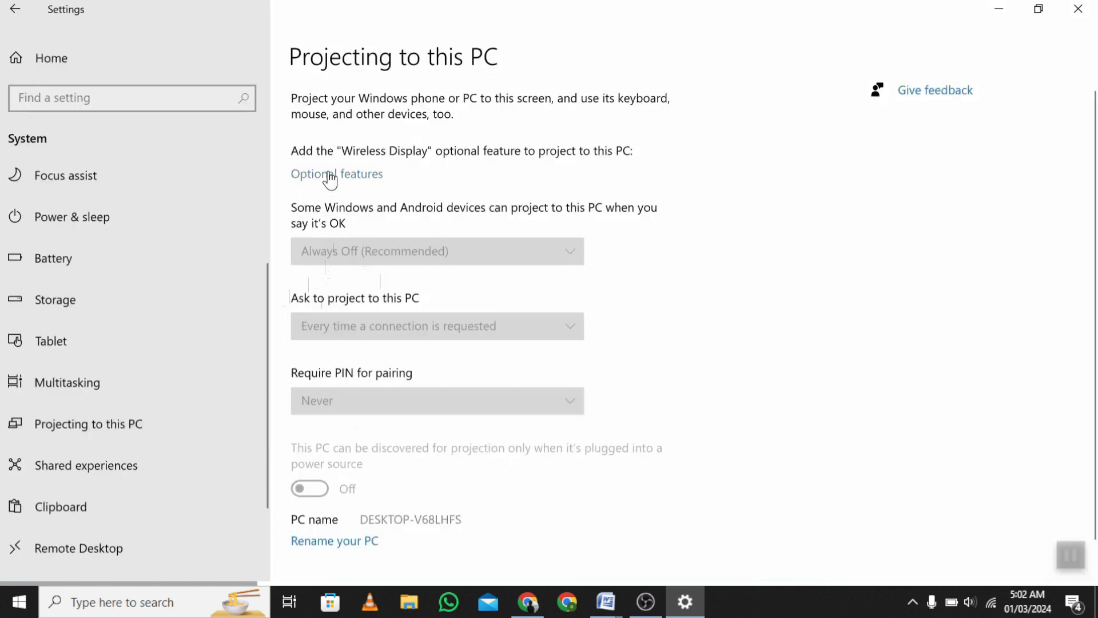
mouse_move(324, 189)
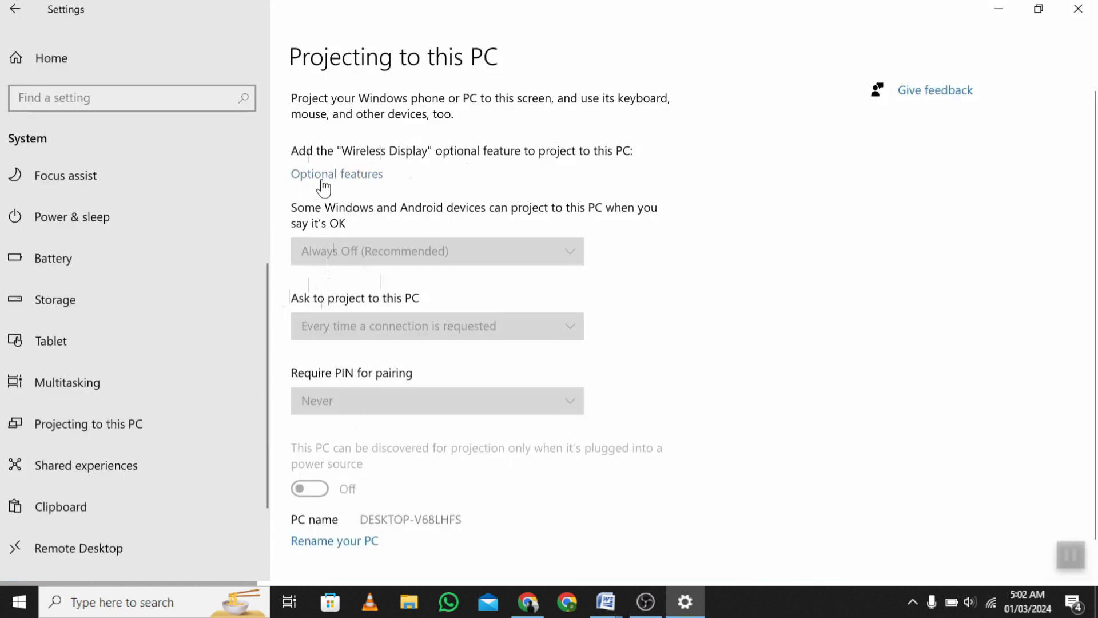
Add the Wireless Display optional feature and install it.
left_click(336, 173)
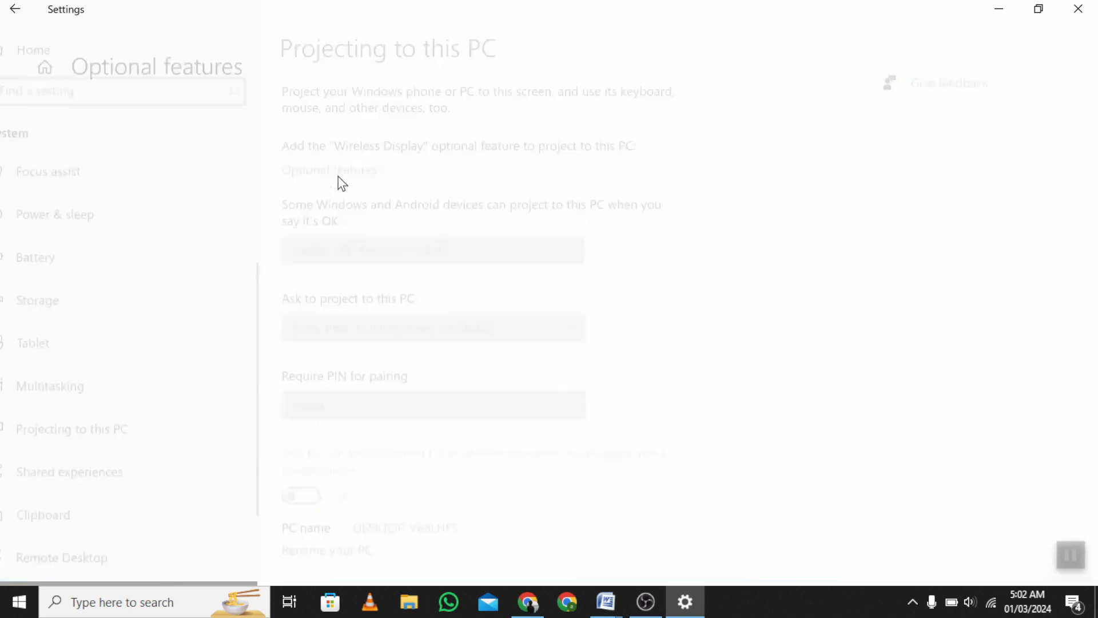
left_click(331, 170)
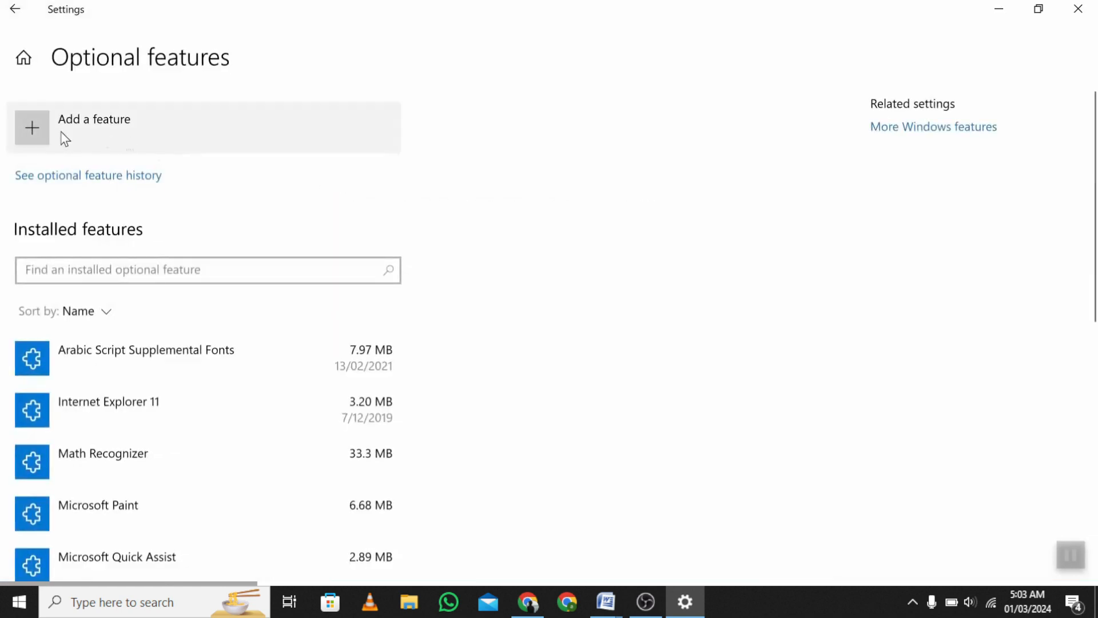
left_click(32, 126)
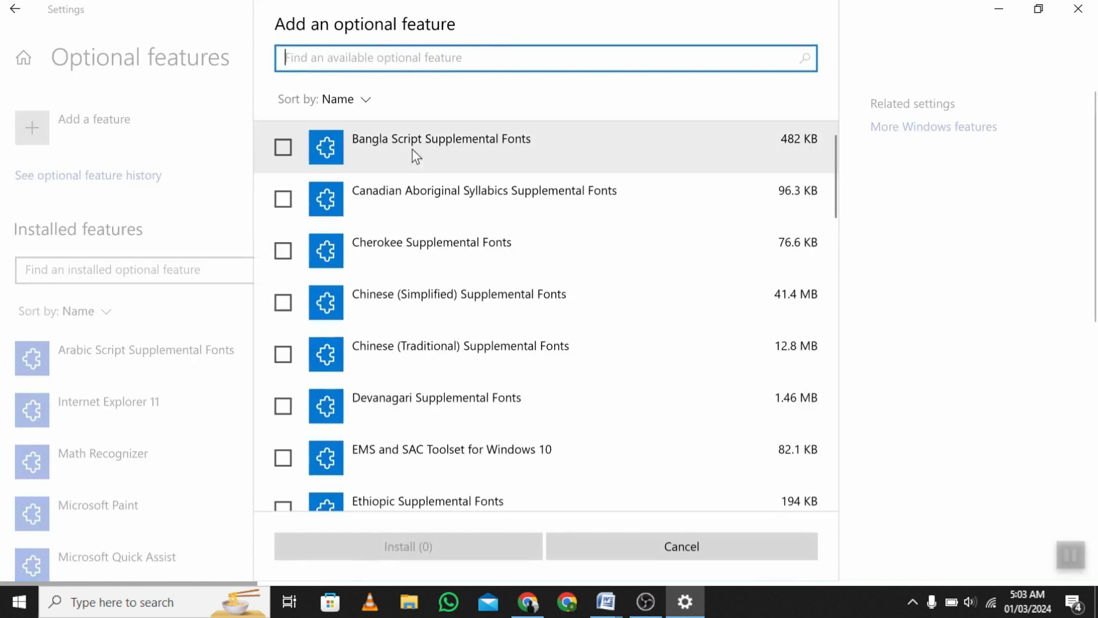
scroll("down", 3)
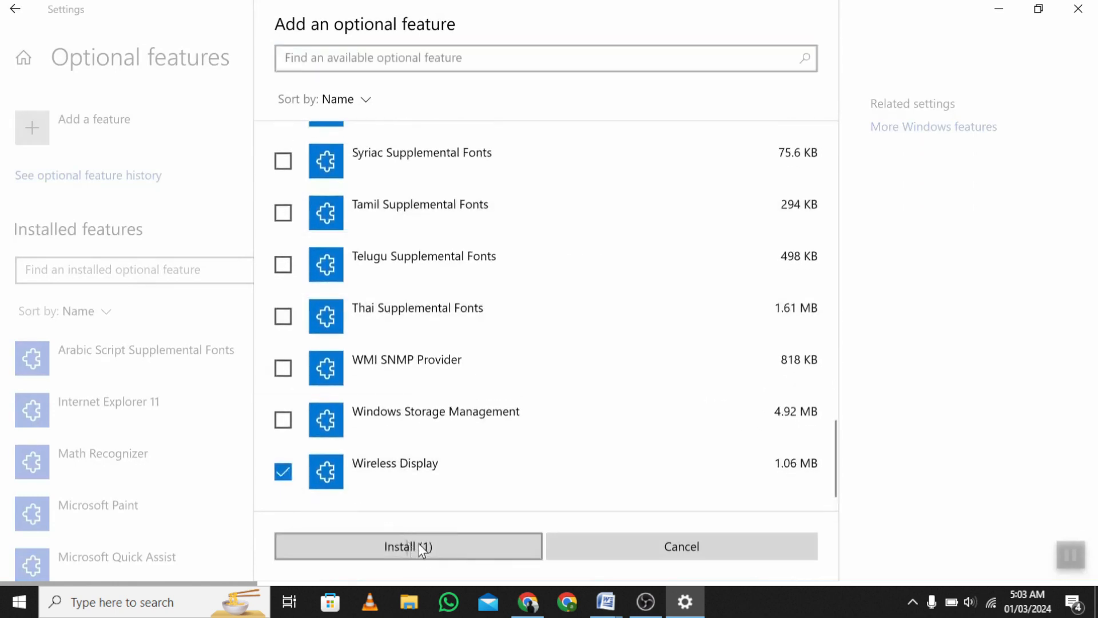
left_click(407, 545)
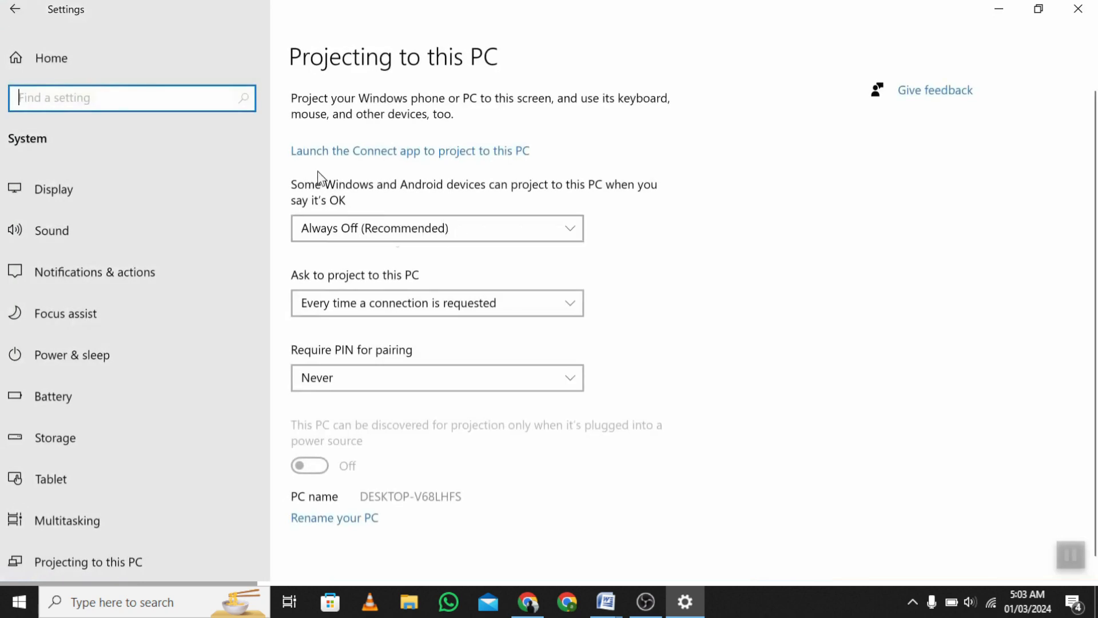
Set projection availability to Available everywhere and launch the Connect app.
left_click(437, 227)
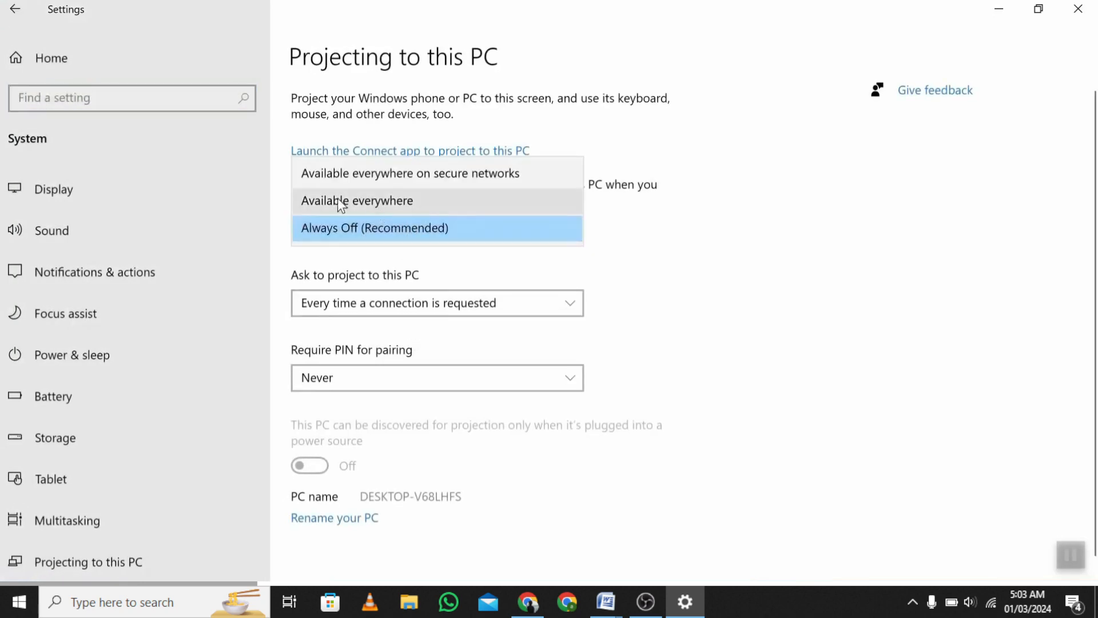
left_click(357, 200)
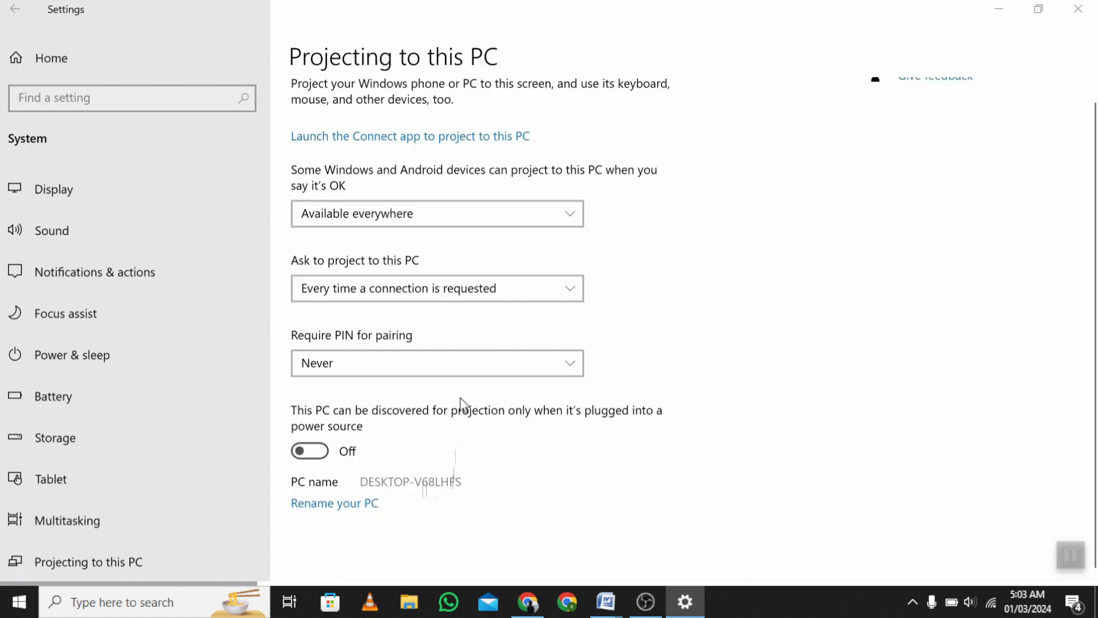
mouse_move(437, 142)
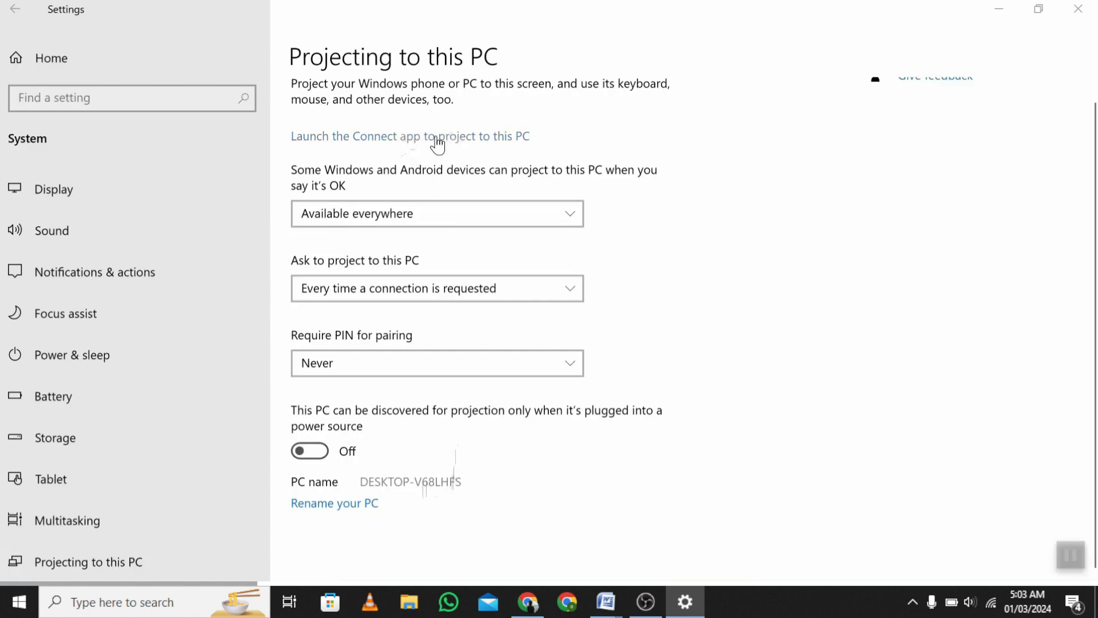
left_click(435, 137)
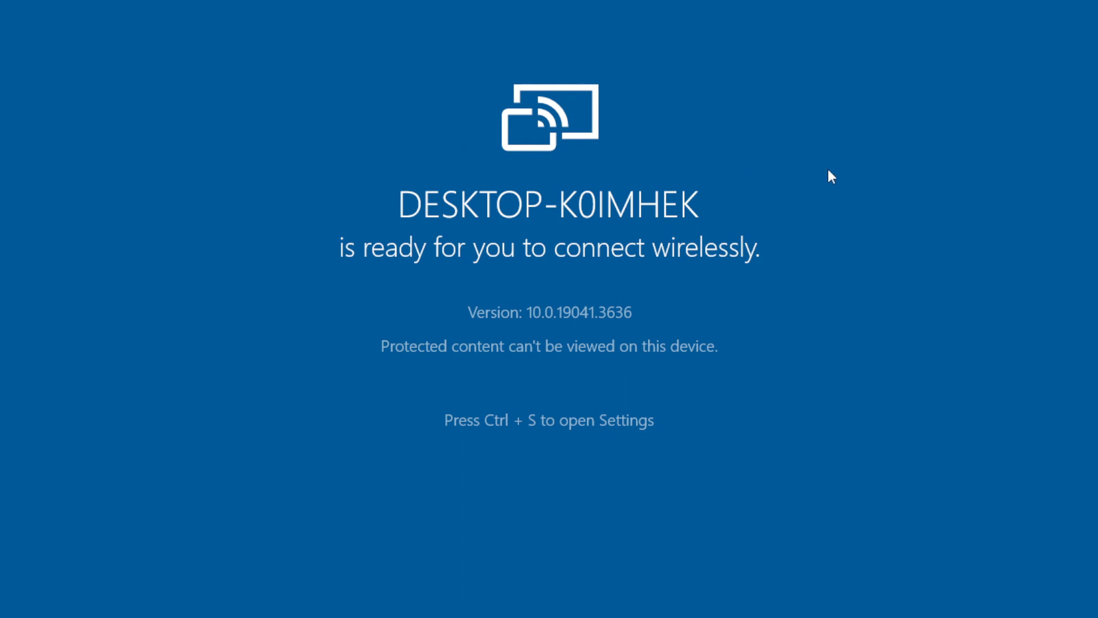
mouse_move(842, 395)
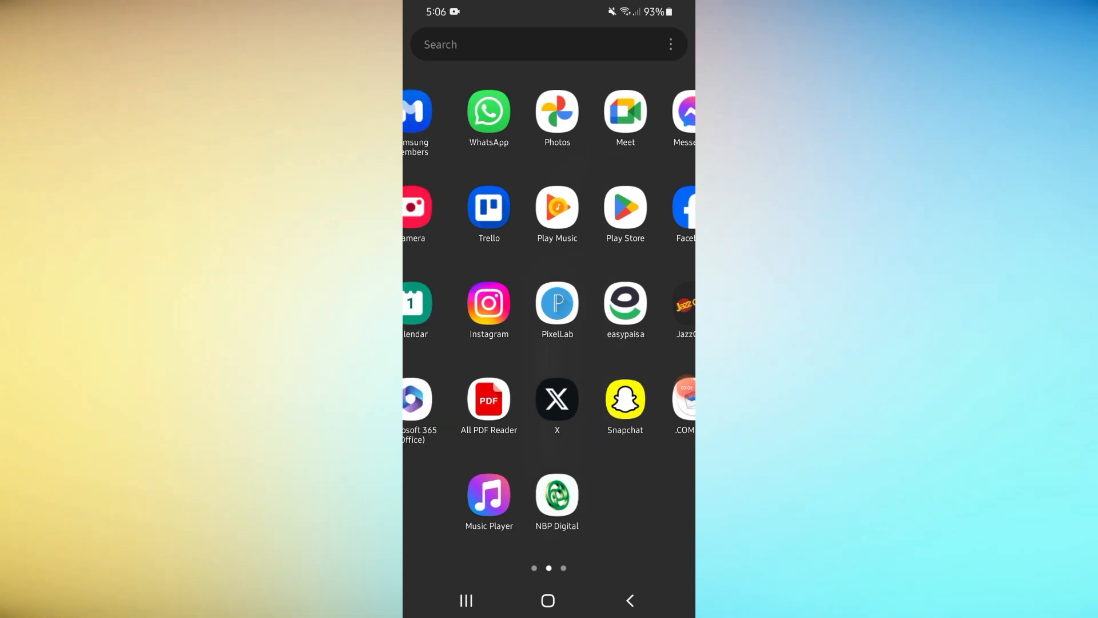
Browse the mirrored Android phone's app pages in the Connect window.
scroll("right", 3)
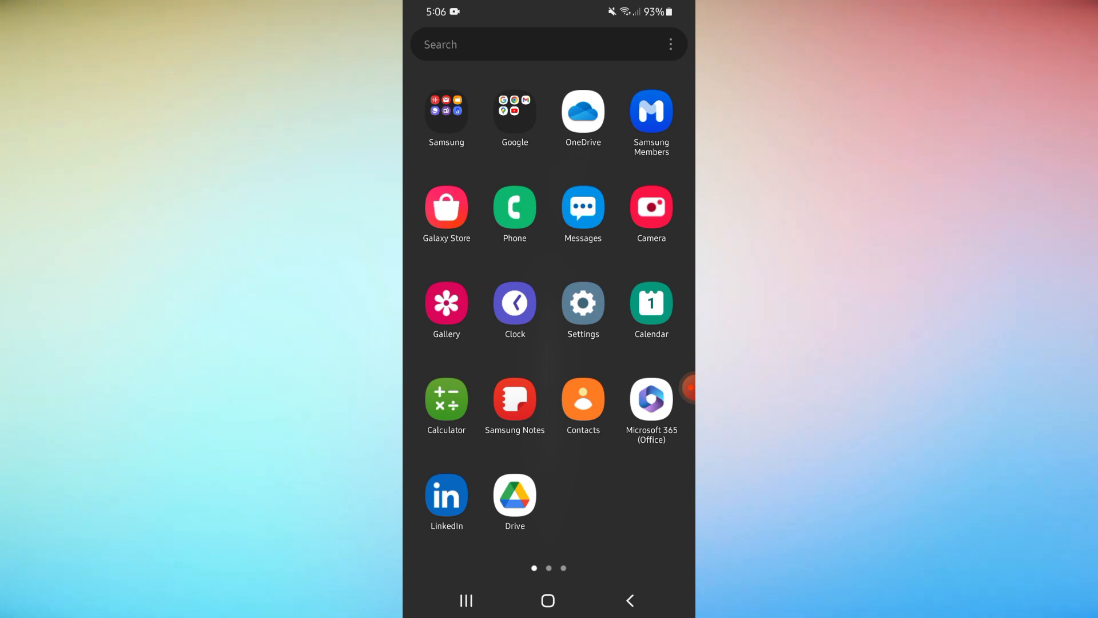
scroll("left", 3)
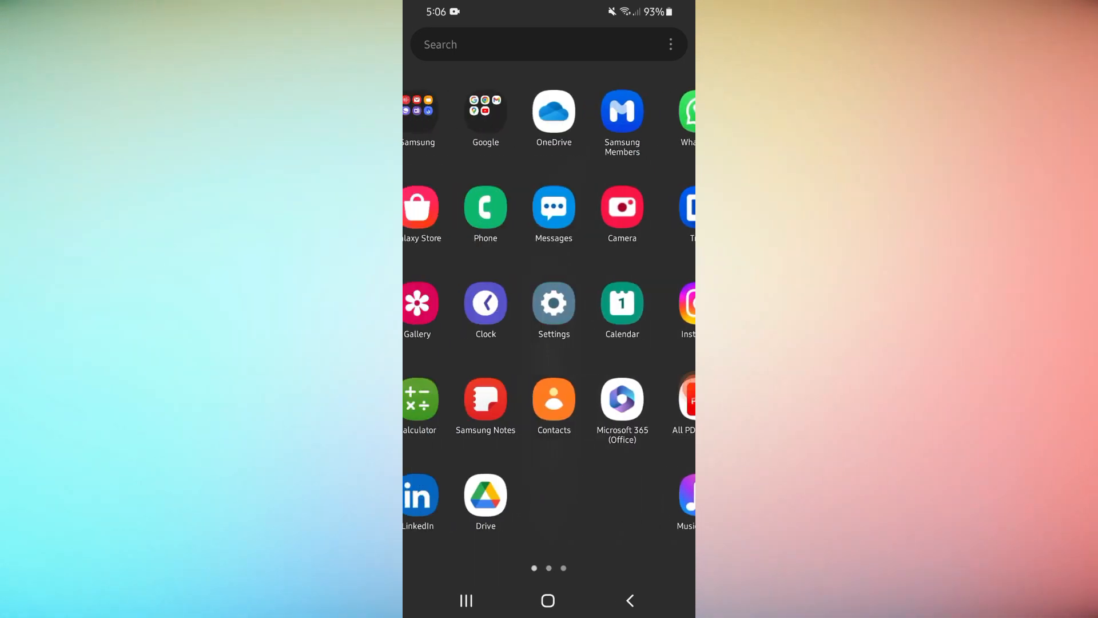